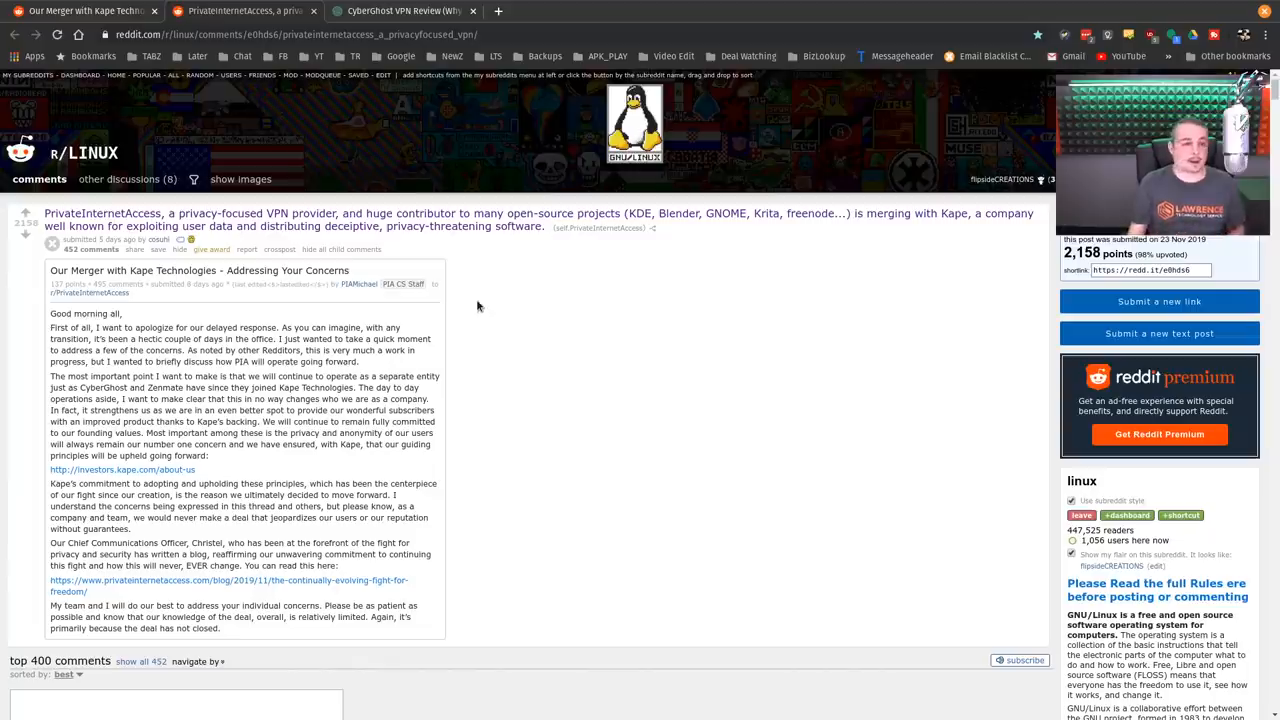
# - Switch from the r/linux merger thread to the CyberGhost VPN Review page
pyautogui.click(400, 12)
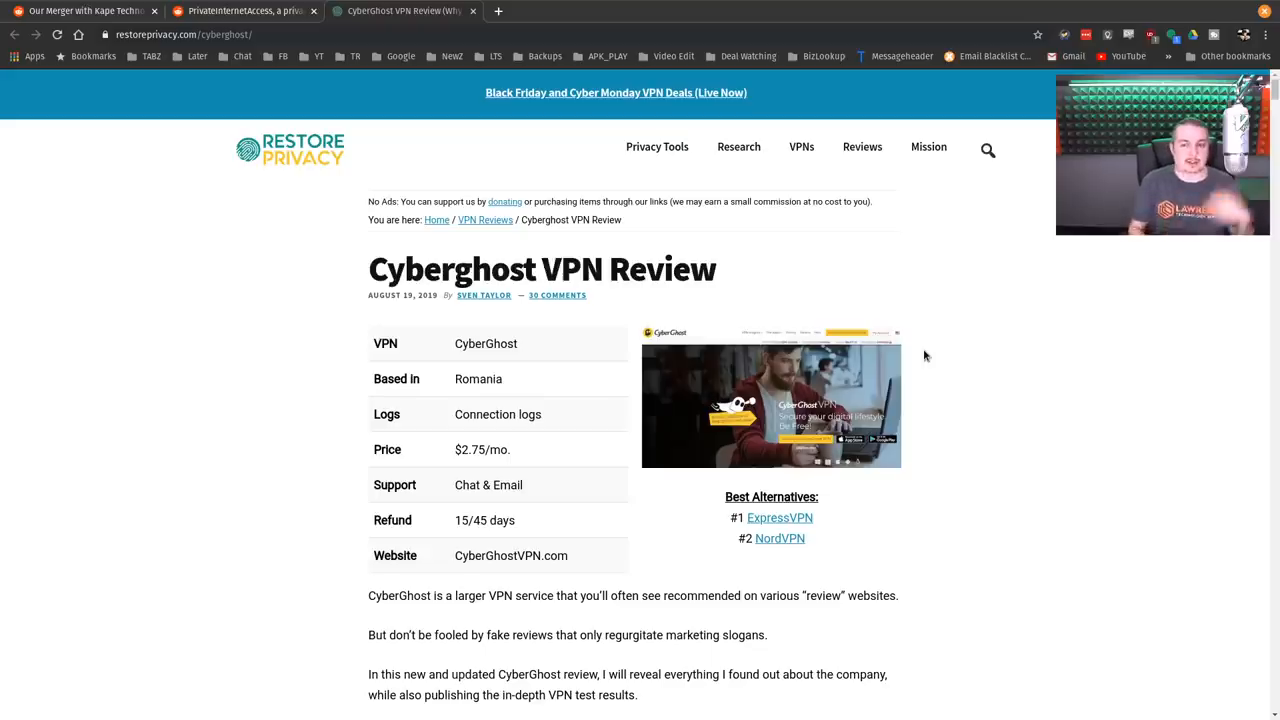
pyautogui.scroll(-3)
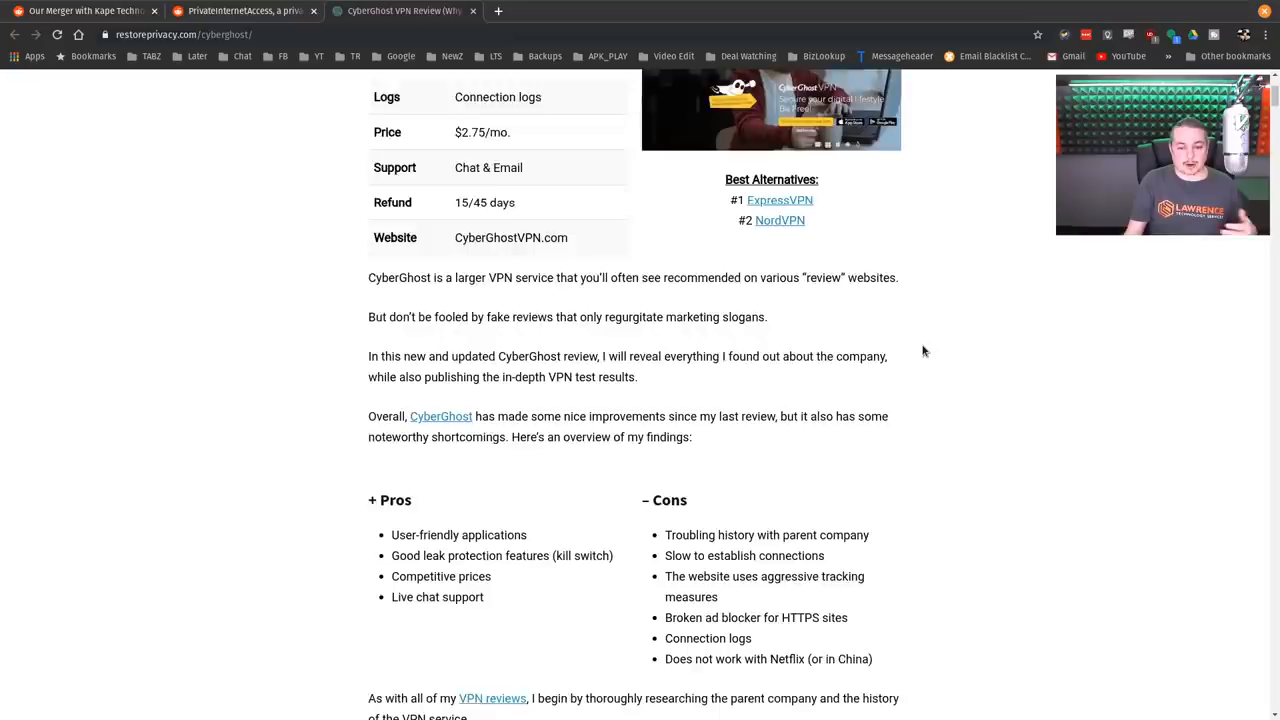
pyautogui.scroll(-3)
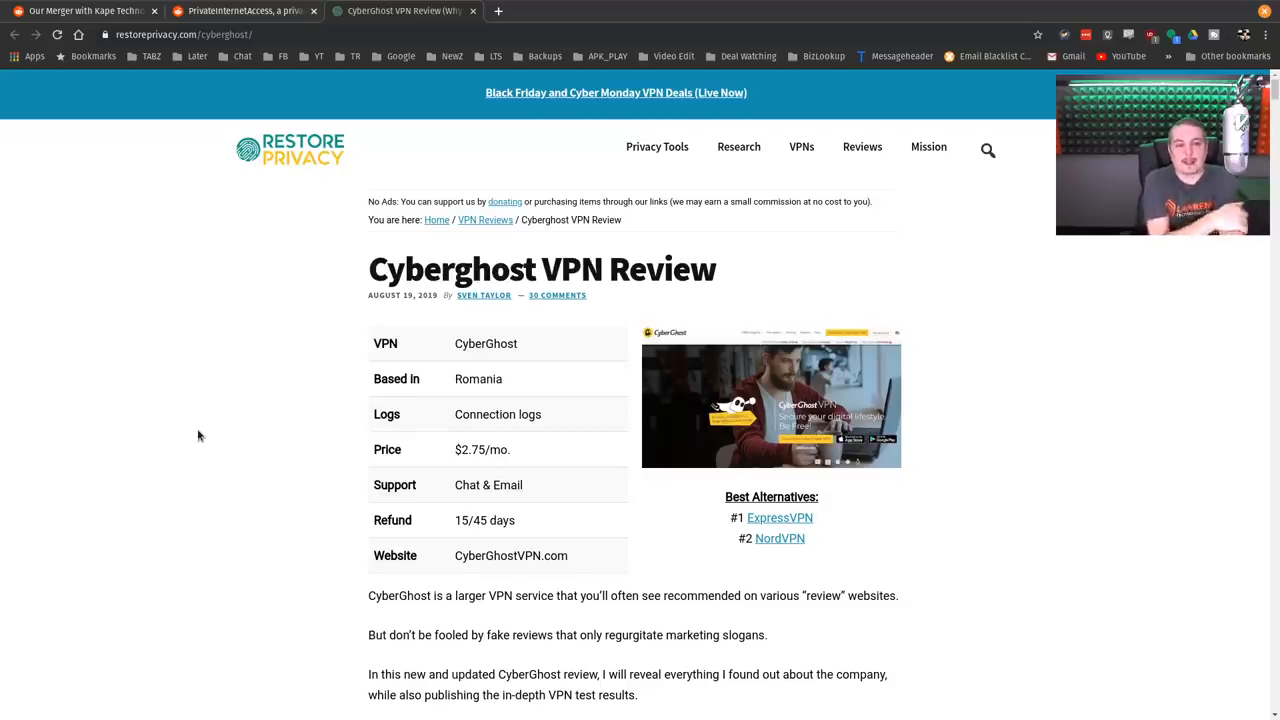
pyautogui.moveTo(164, 390)
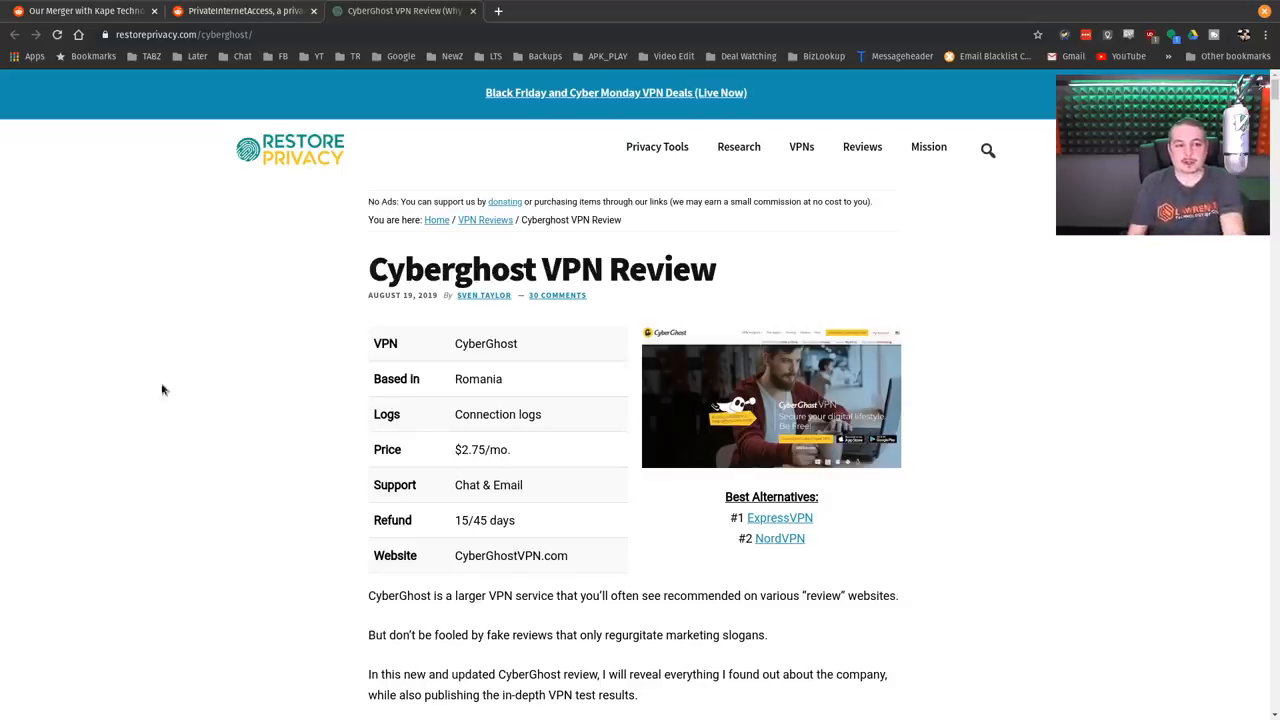
# - Switch to the r/PrivateInternetAccess 'Our Merger with Kape Technologies' post
pyautogui.click(244, 12)
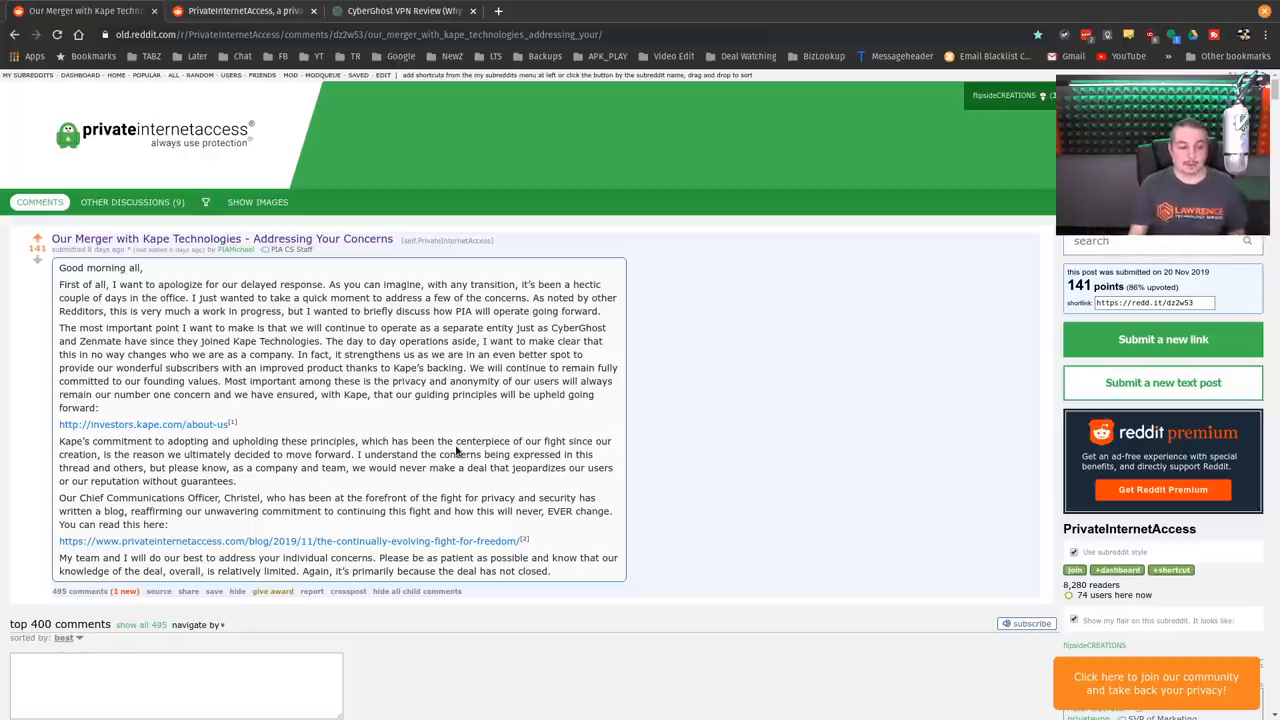
# - Highlight text in the Kape merger statement while reading the post
pyautogui.moveTo(60, 424); pyautogui.dragTo(300, 442)
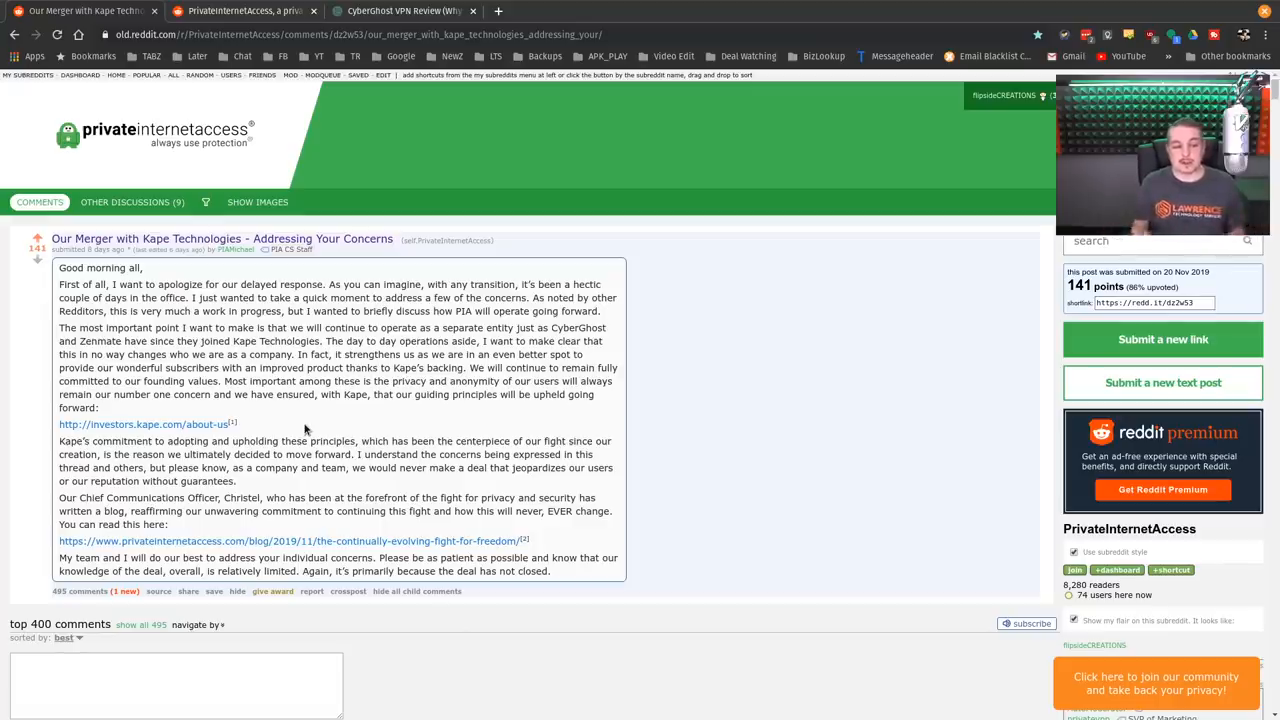
pyautogui.scroll(-3)
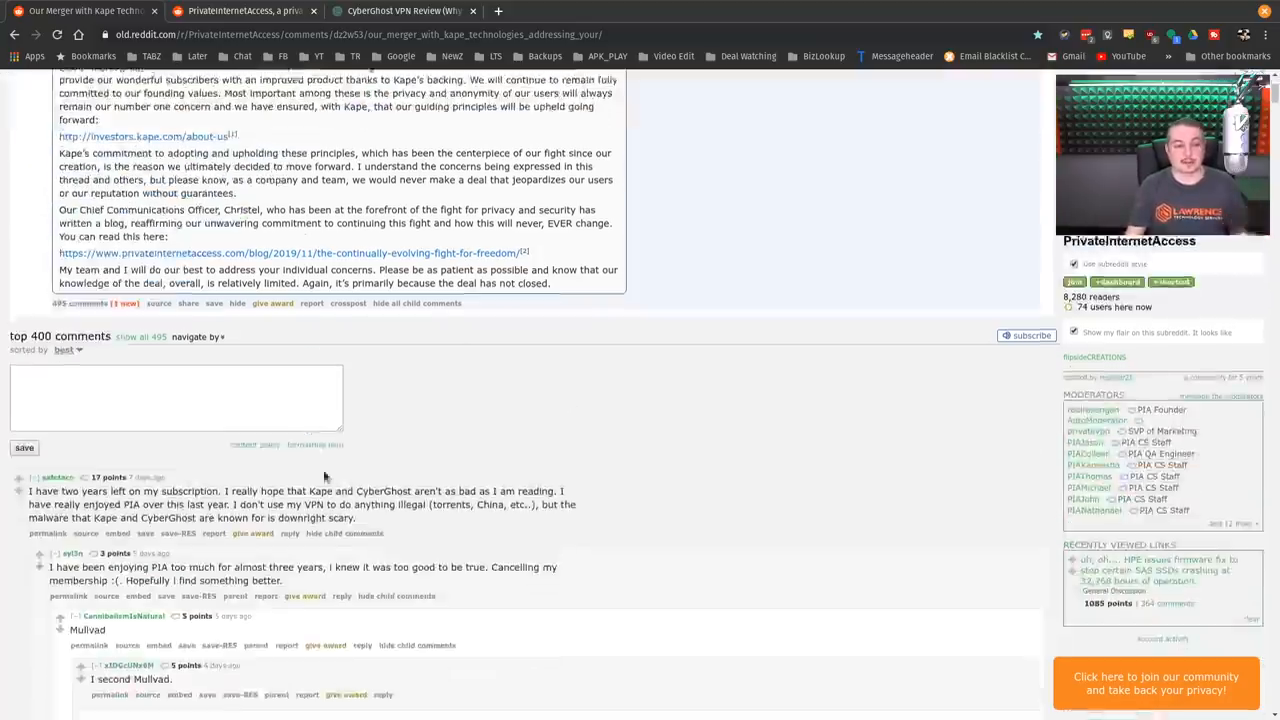
pyautogui.scroll(3)
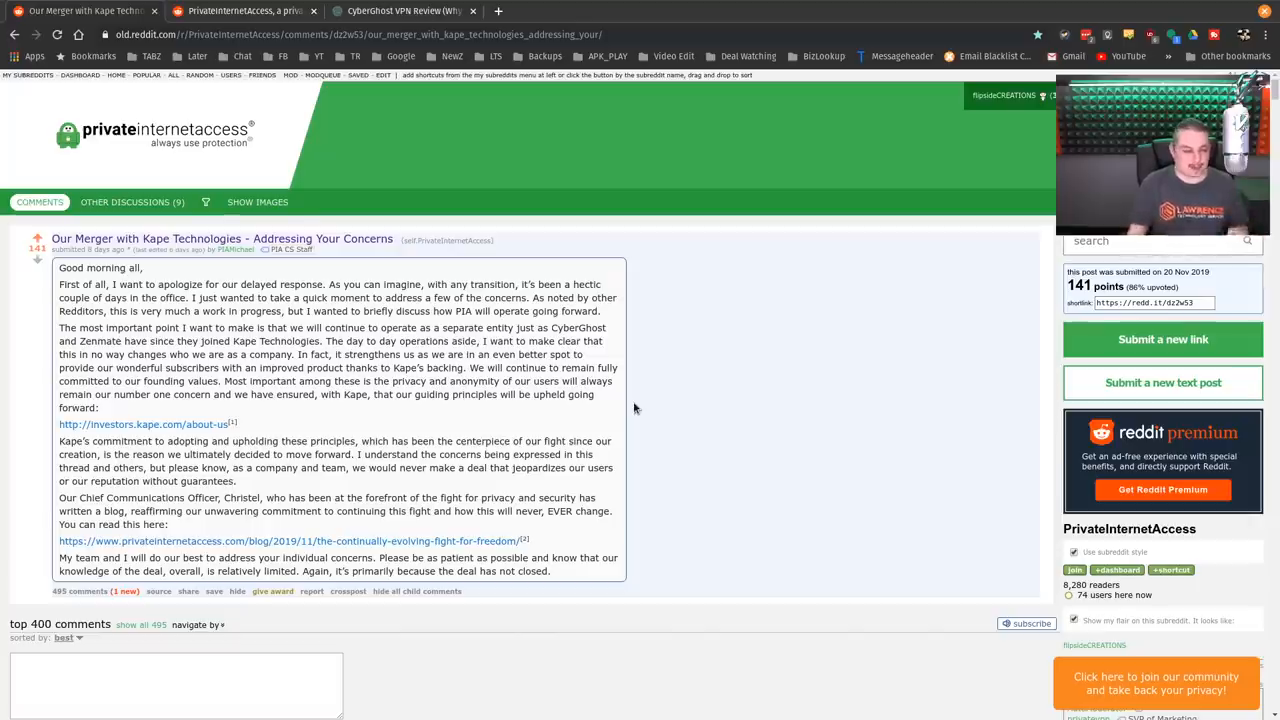
pyautogui.moveTo(236, 414)
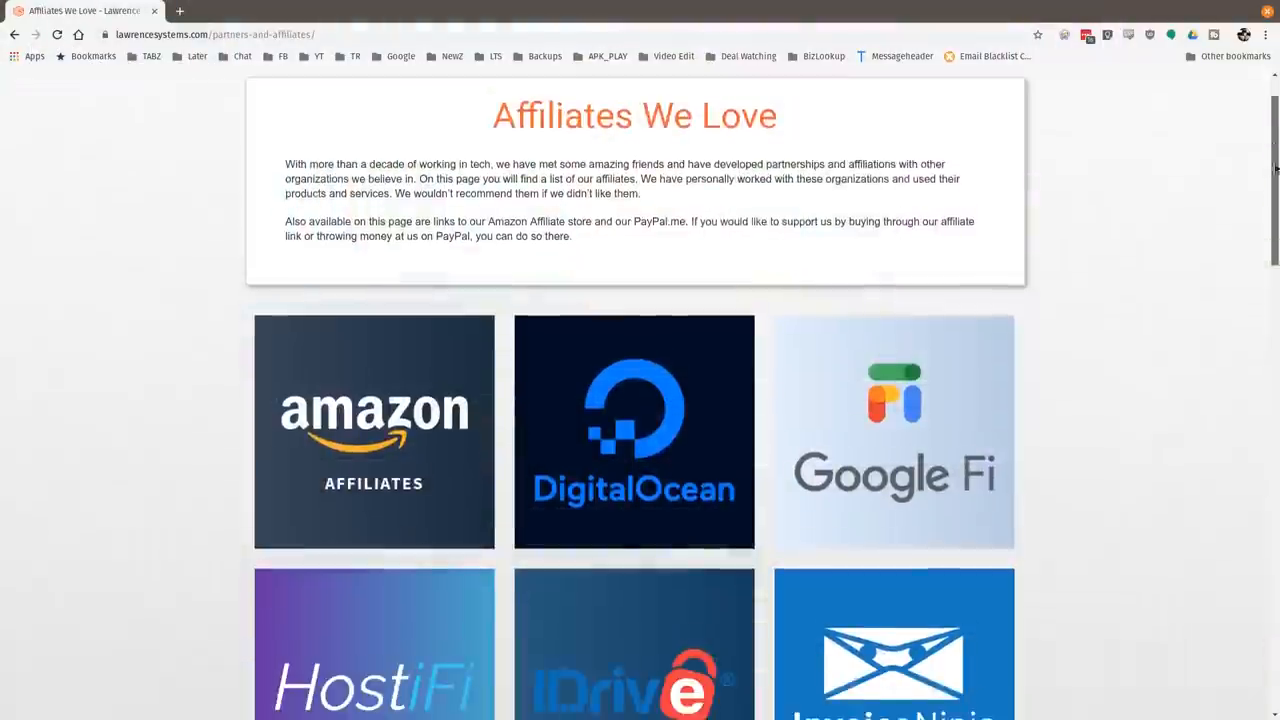
# - Scroll the Affiliates We Love page down to the Private Internet Access tile
pyautogui.scroll(-3)
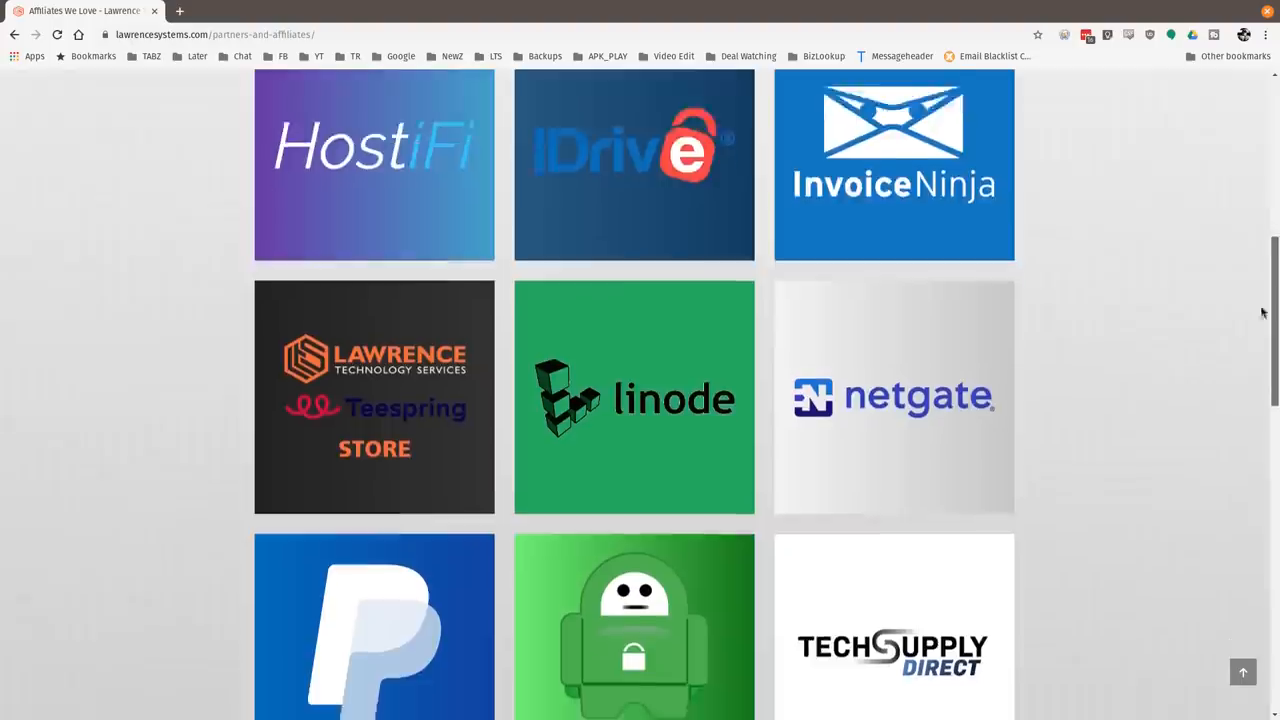
pyautogui.scroll(-3)
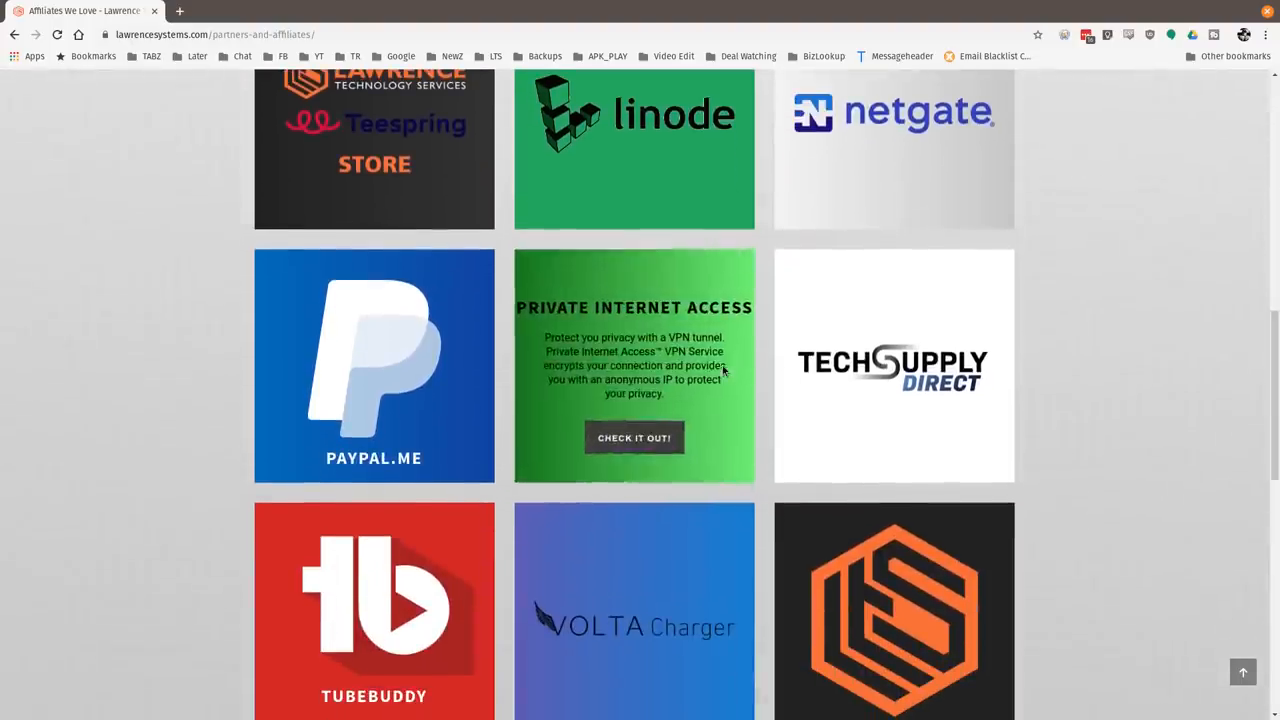